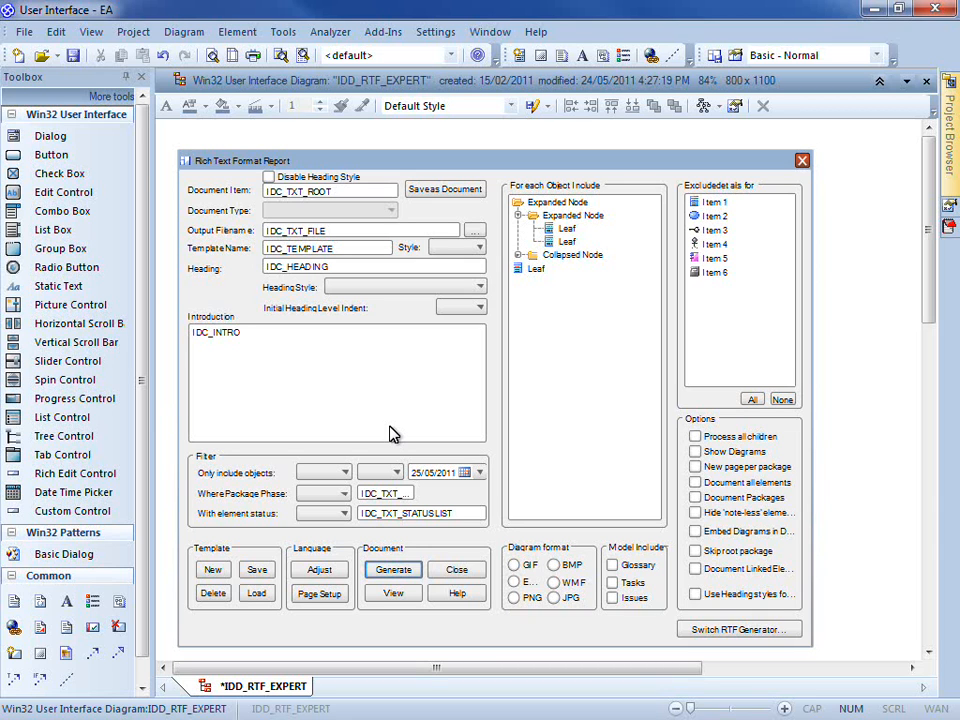
mouse_move(35, 375)
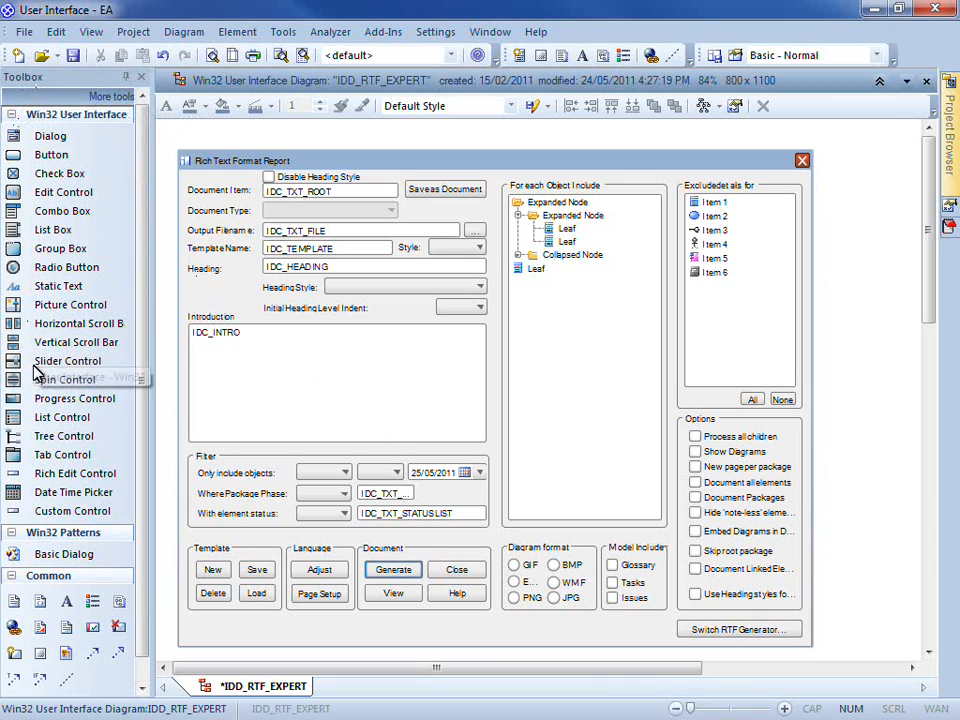
mouse_move(55, 120)
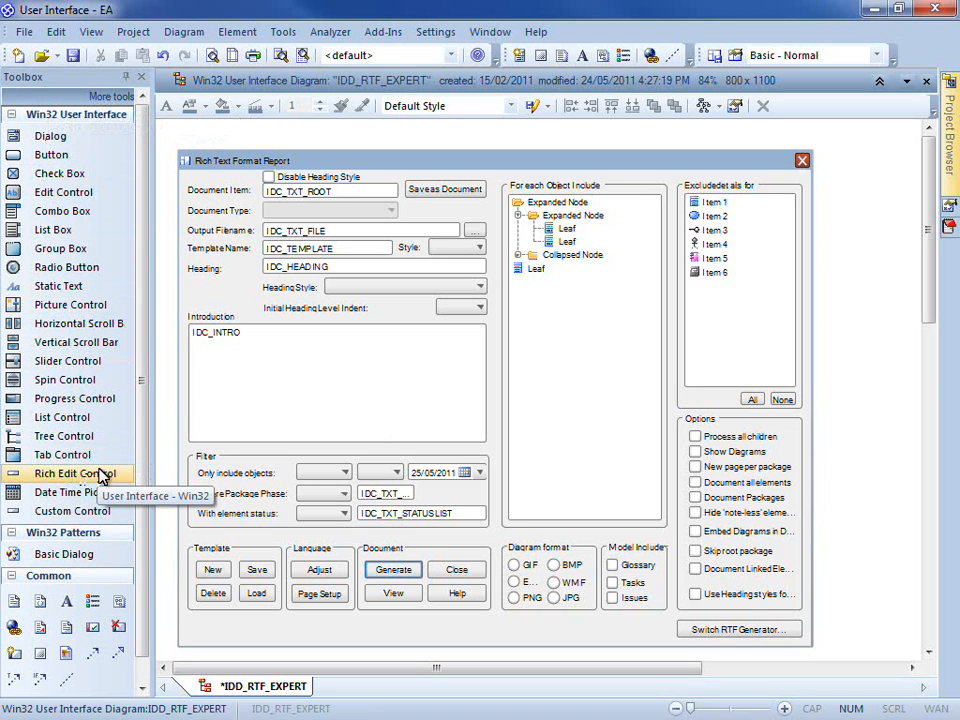
mouse_move(90, 490)
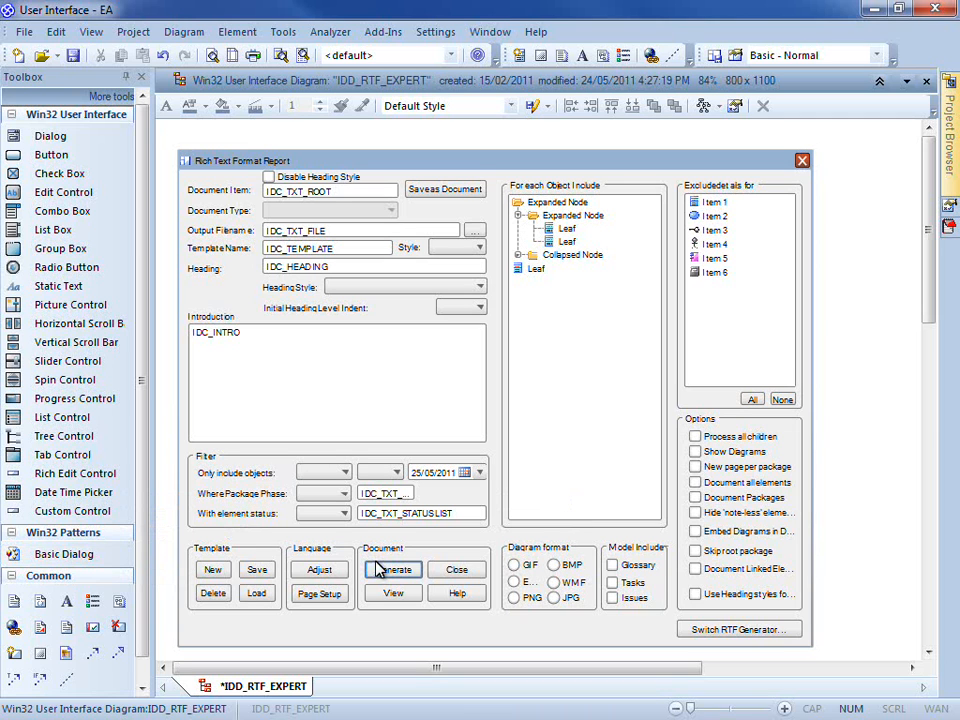
Open the Generate button's Properties to view its win32Button stereotype and report-generation note
right_click(392, 568)
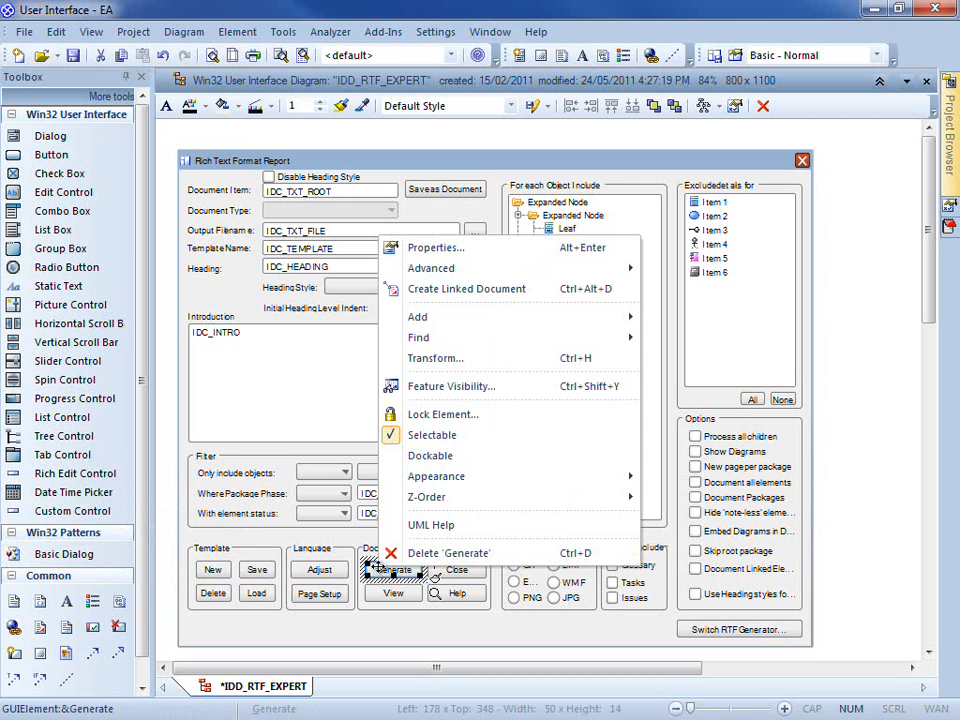
left_click(435, 247)
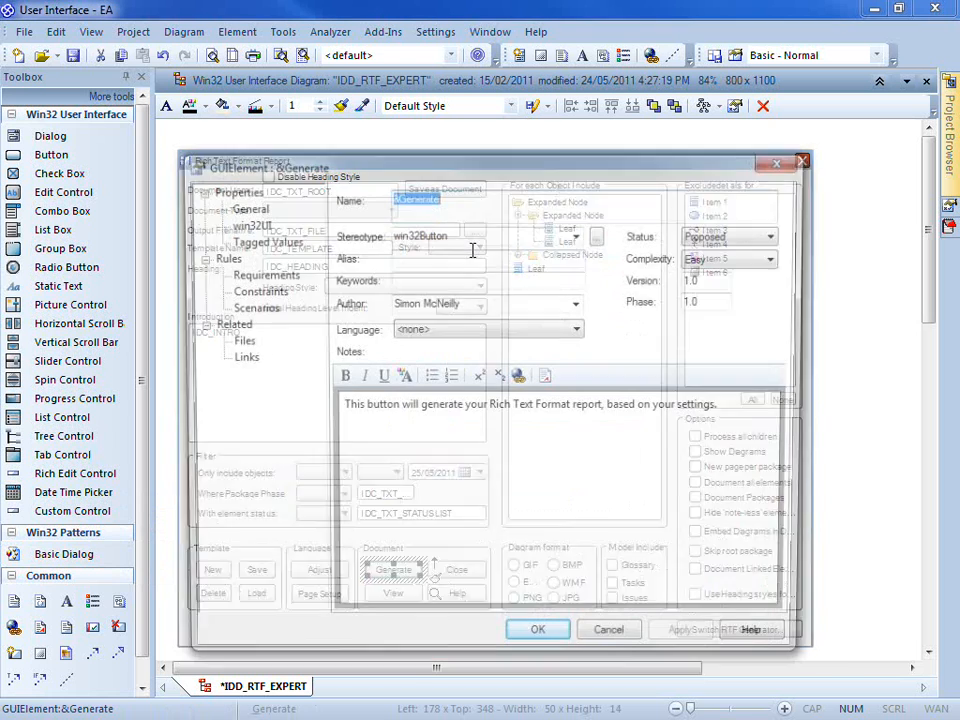
left_click(780, 234)
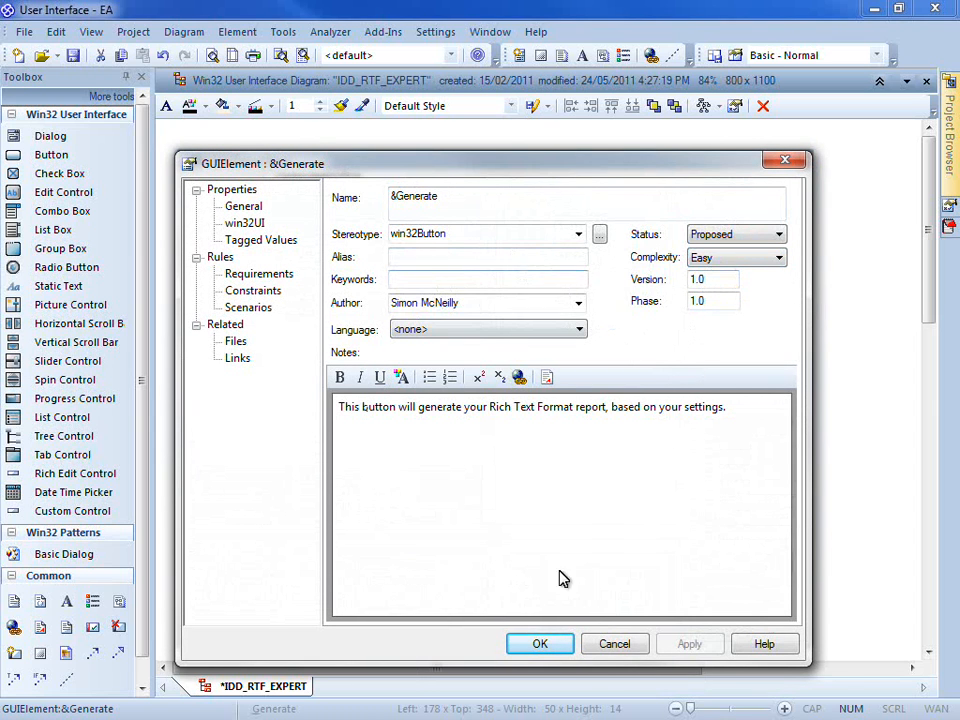
mouse_move(726, 433)
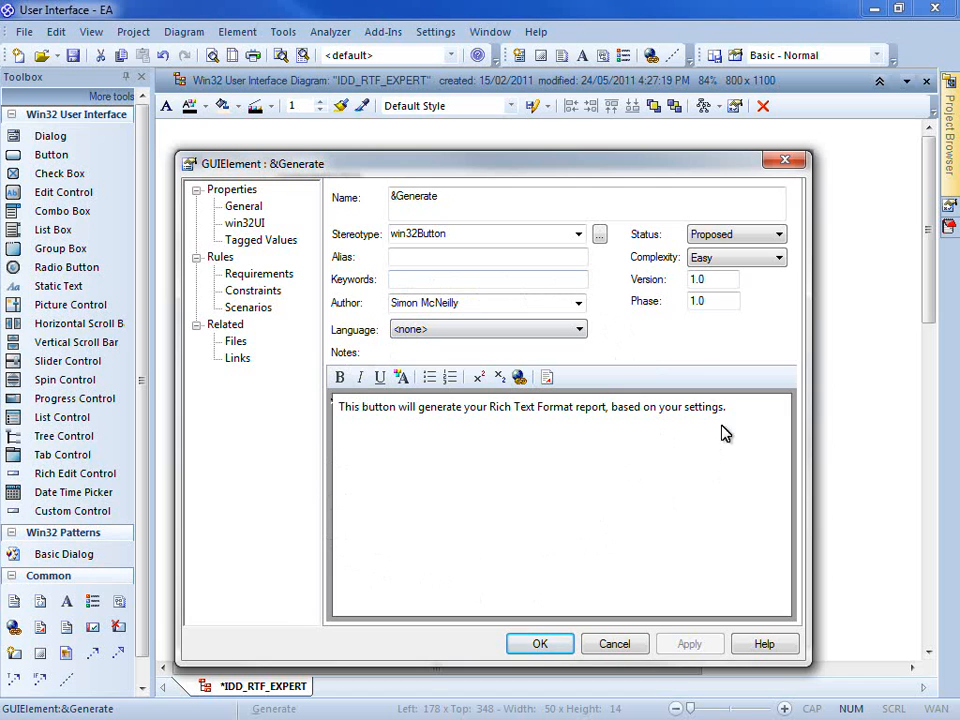
mouse_move(417, 494)
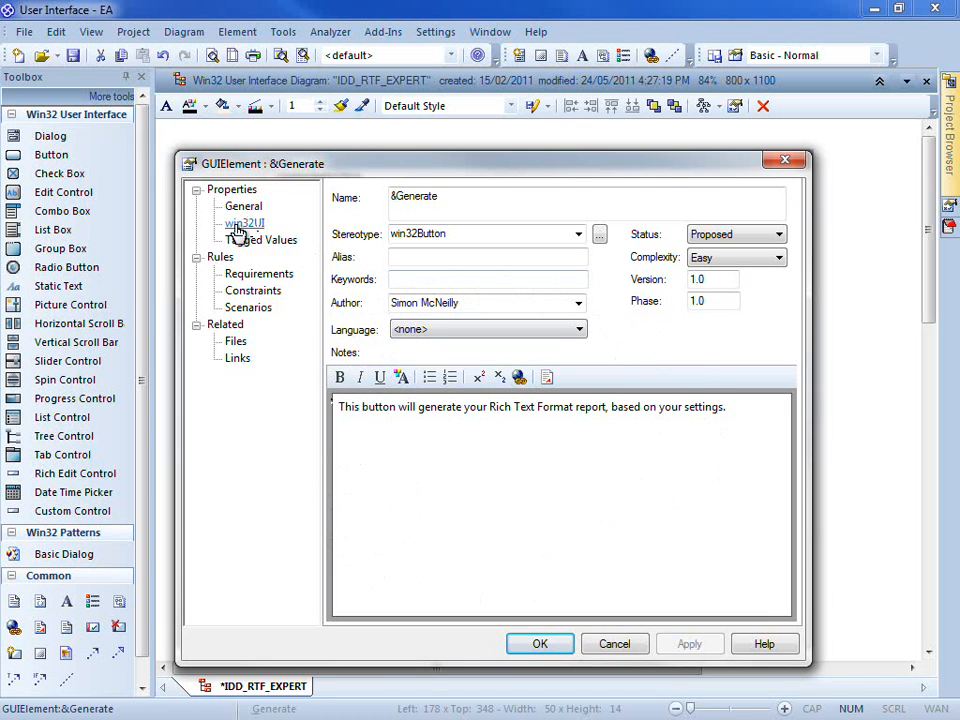
View the win32UI page showing Default Button True and ID IDOK
left_click(245, 222)
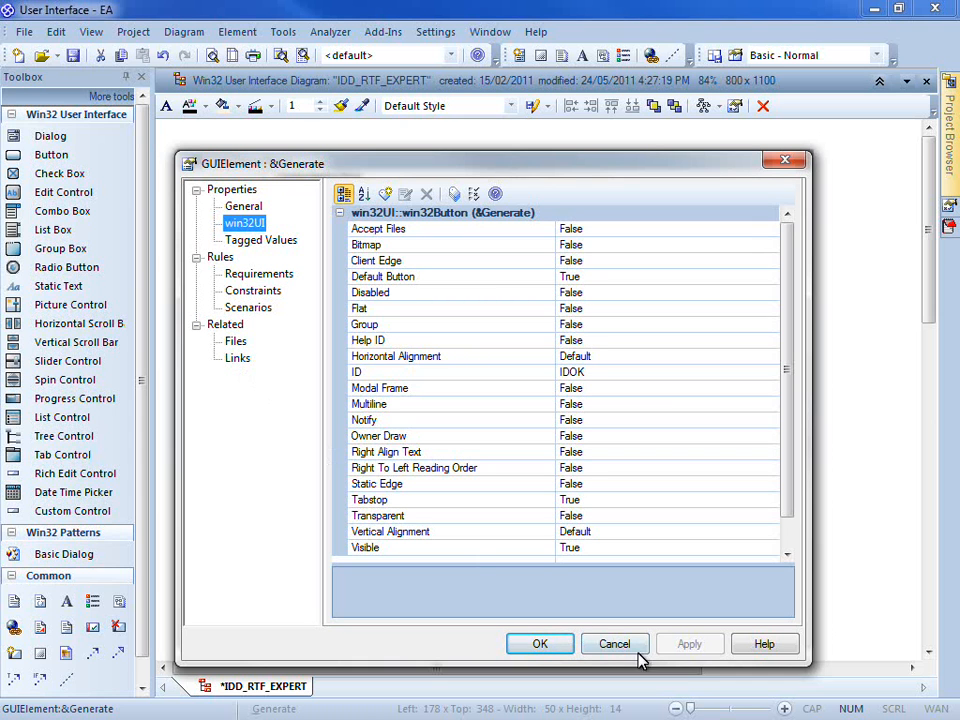
Cancel the Properties dialog and bring the Generate Document use case into view
left_click(614, 643)
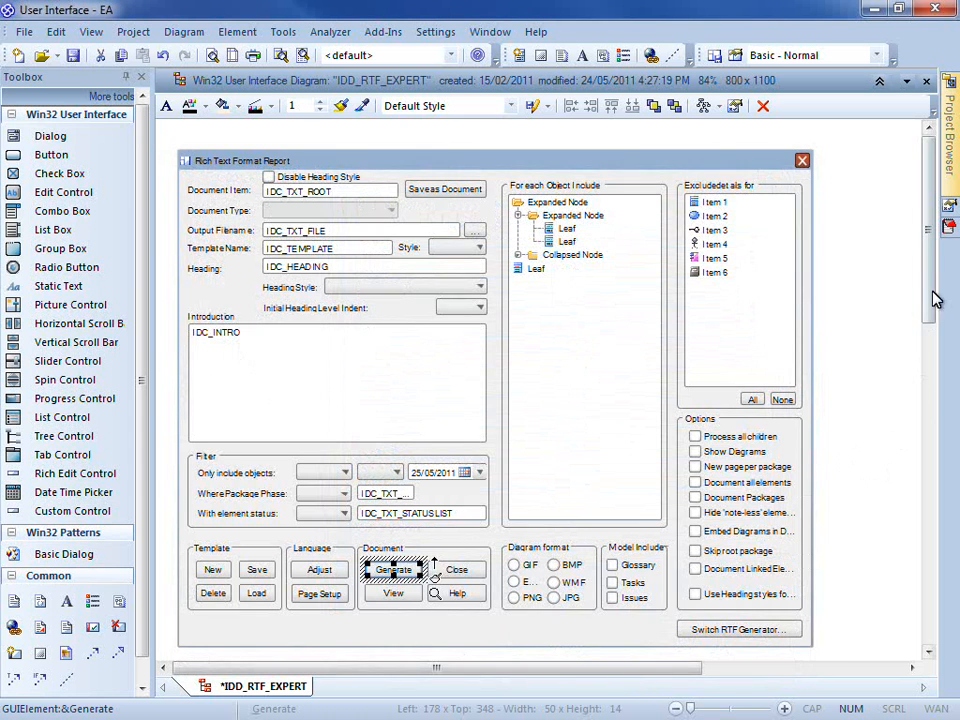
left_click(393, 569)
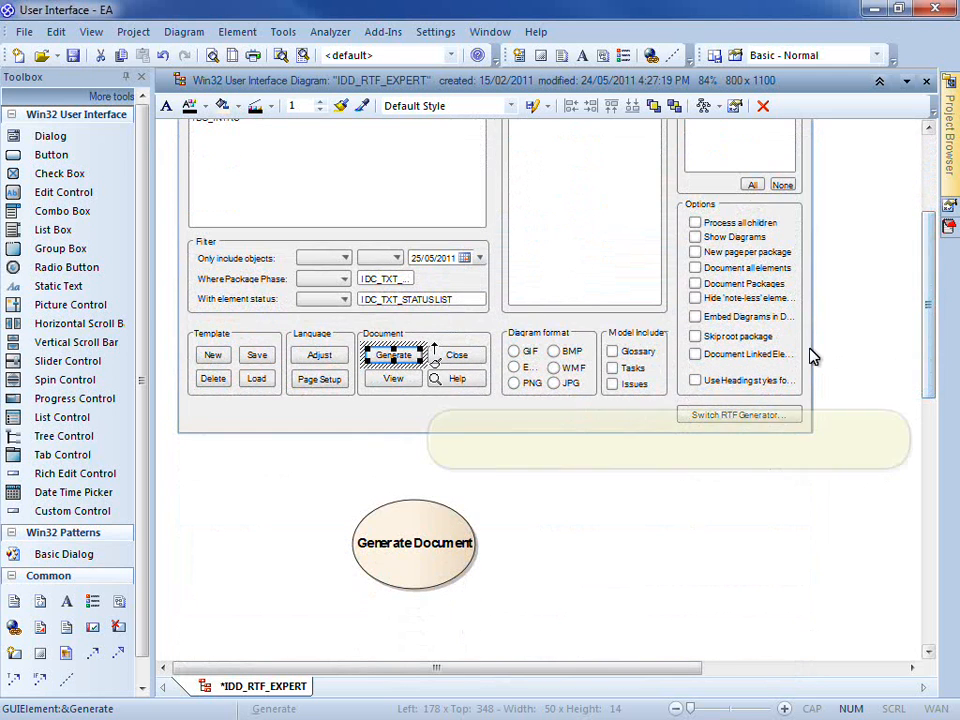
mouse_move(435, 351)
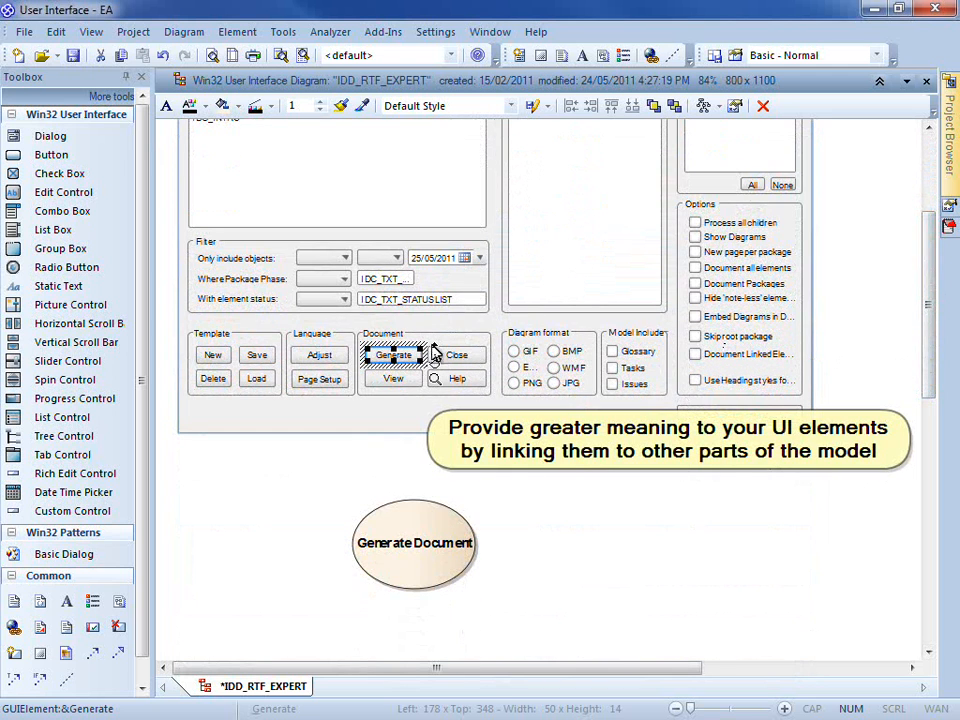